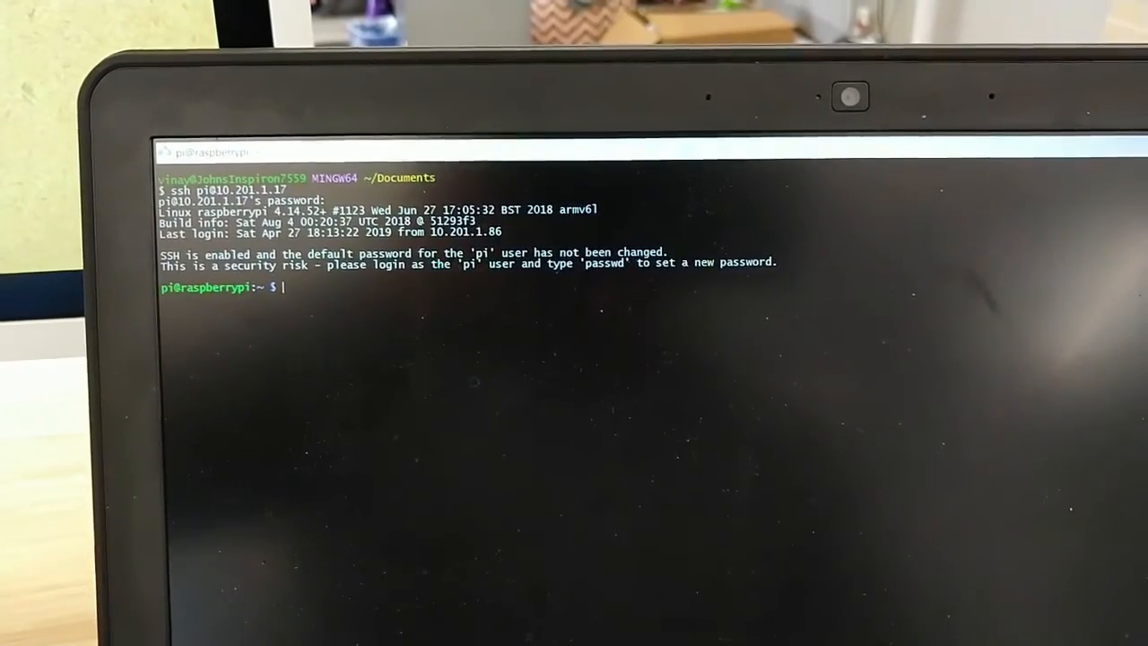
List the Pi home folder and move into AIY-projects-python.
text(ls)
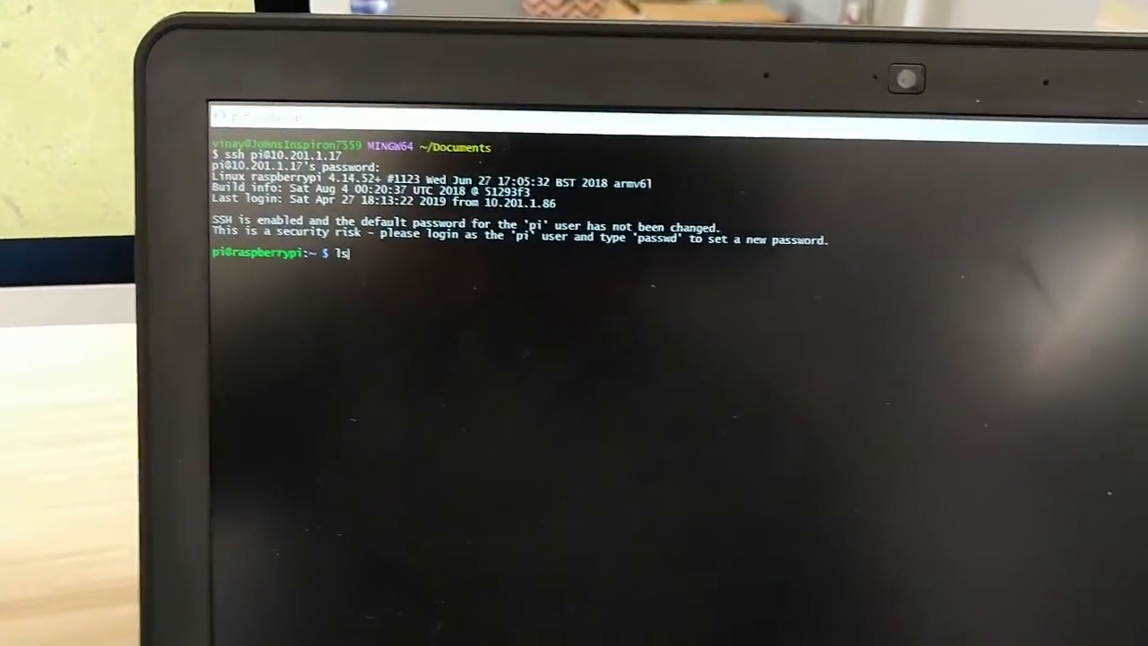
key(Return)
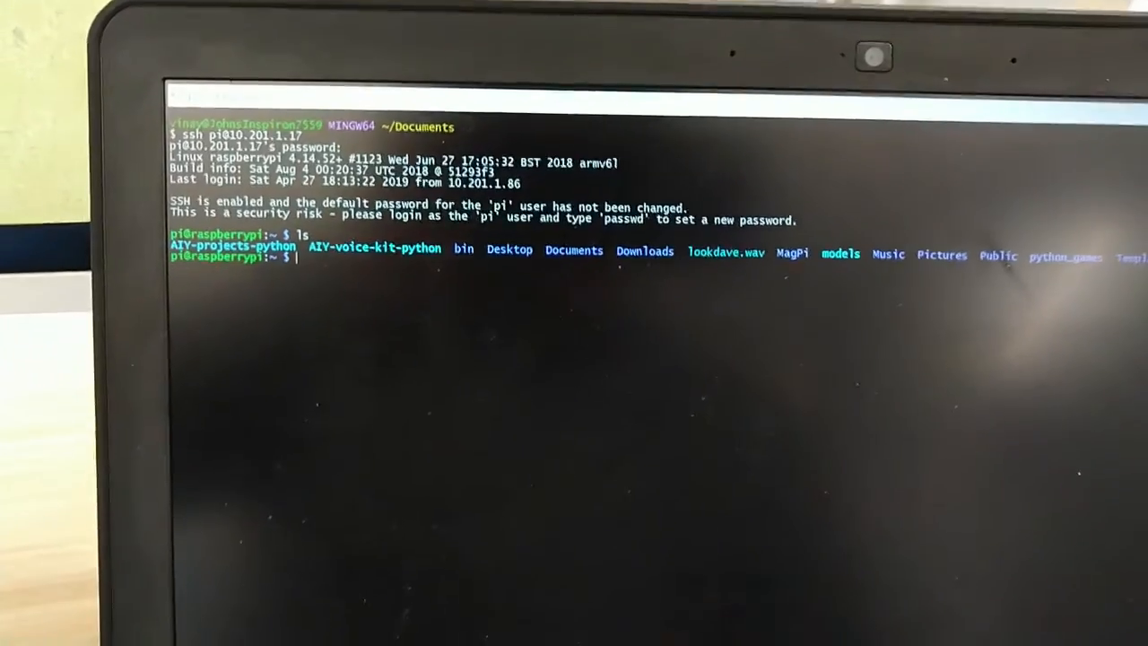
text(cd)
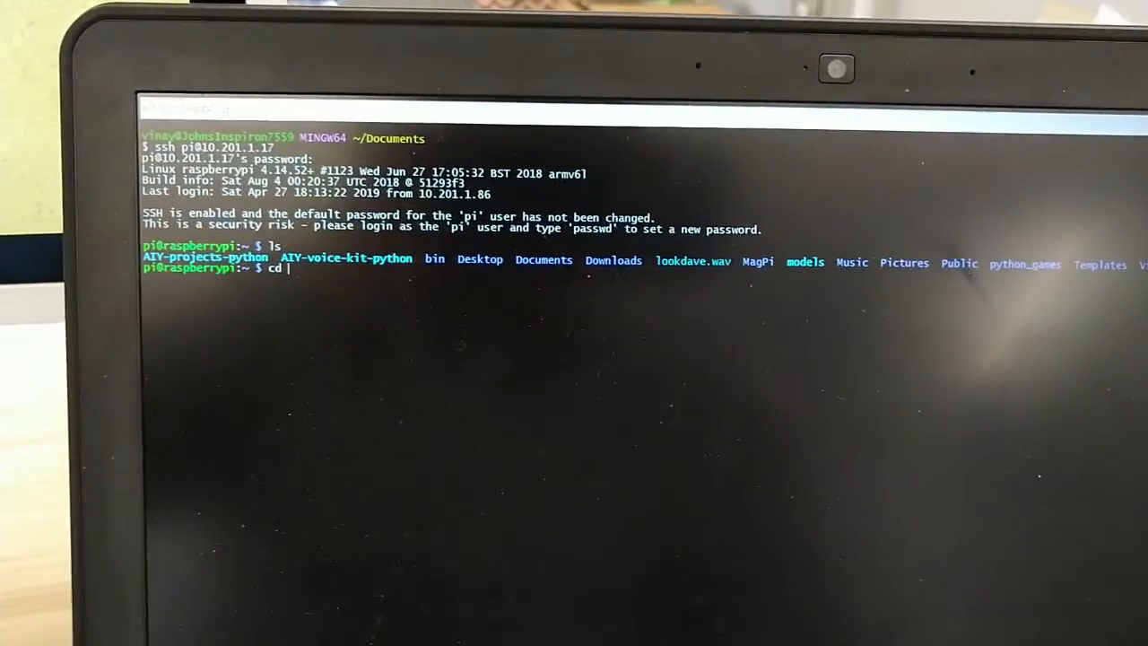
key(Return)
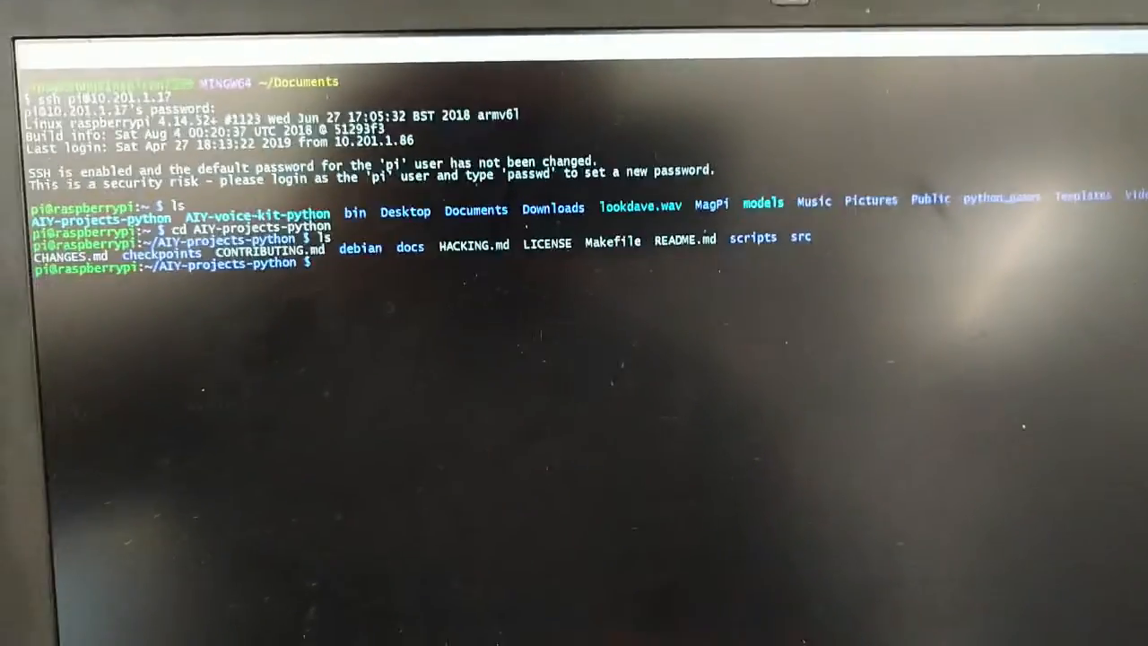
Move into the src folder and list its contents, including setup.py and tests.
text(cd src)
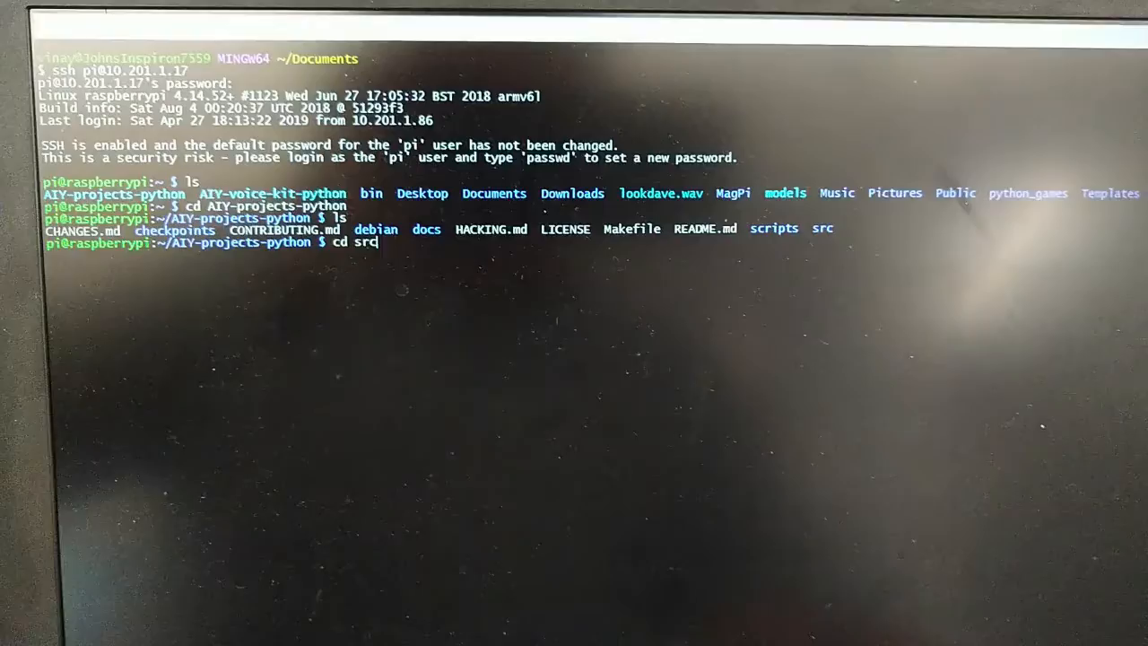
text(/)
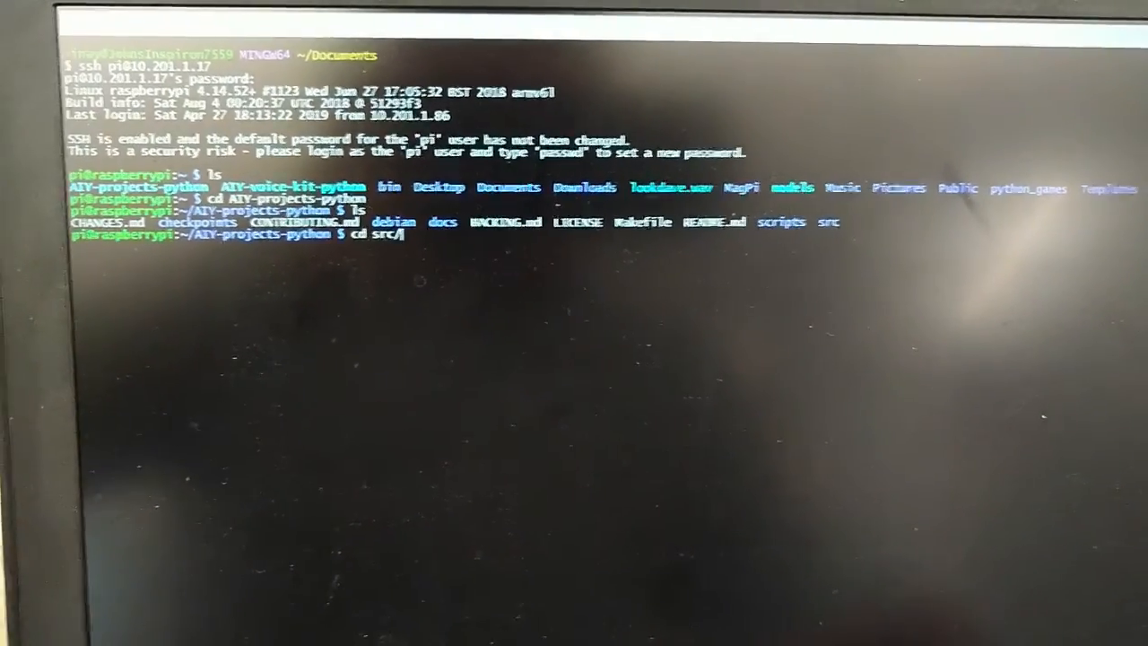
key(Return)
text(ls)
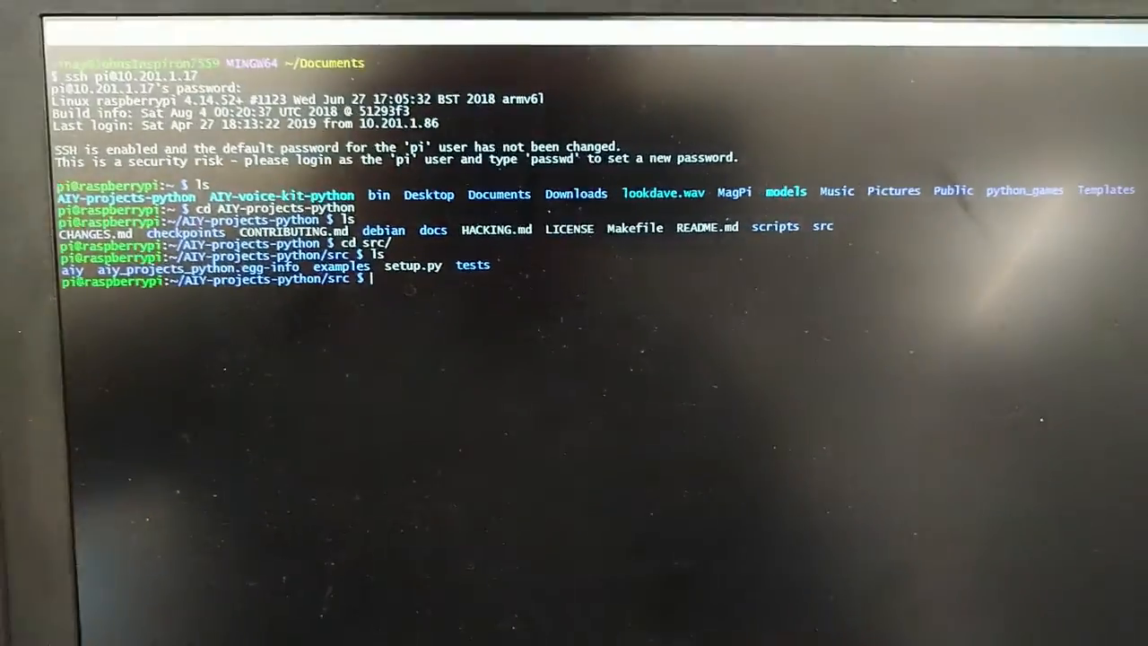
Move through examples into the vision folder and list its Python scripts.
text(cd examples/)
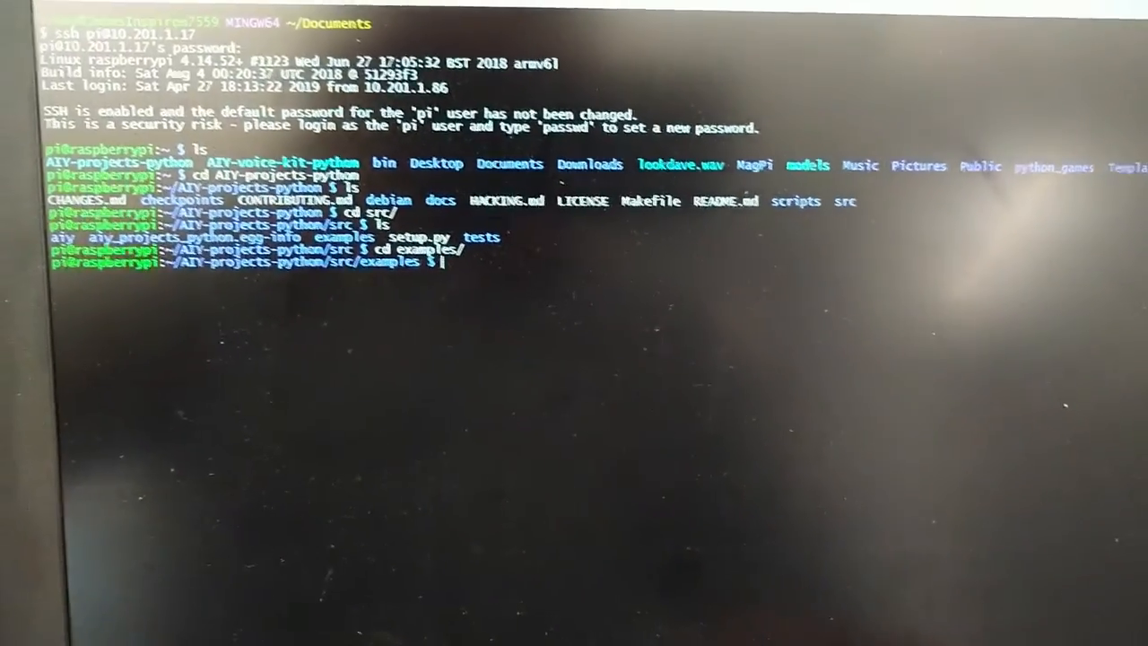
key(Return)
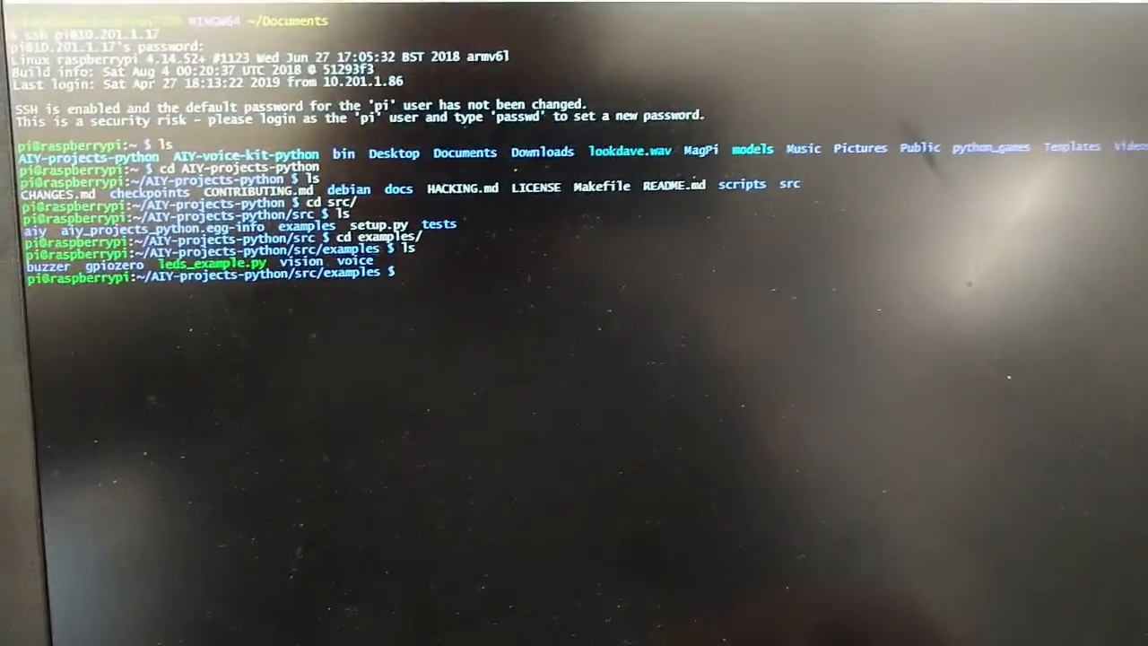
text(cd vi)
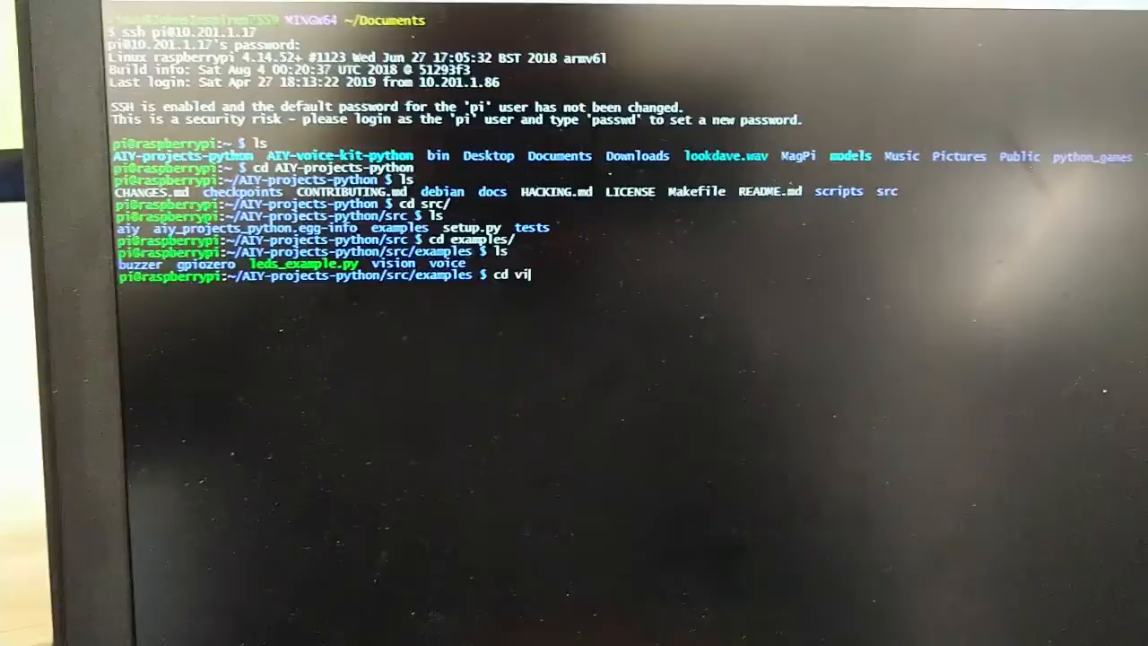
text(sion)
text(ls)
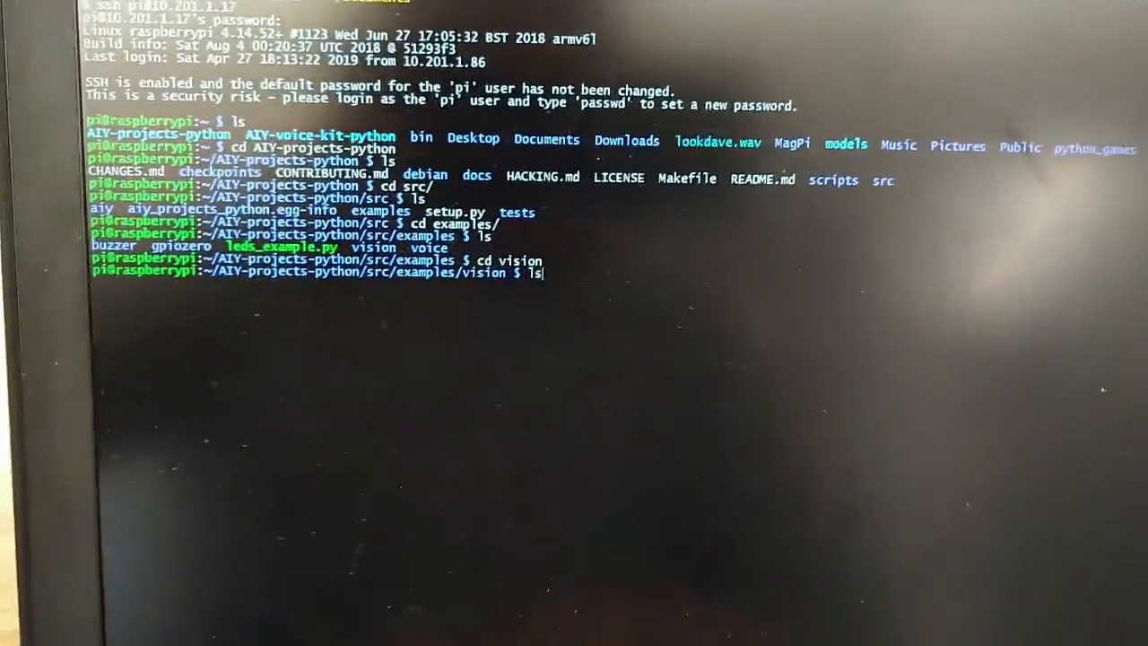
key(Return)
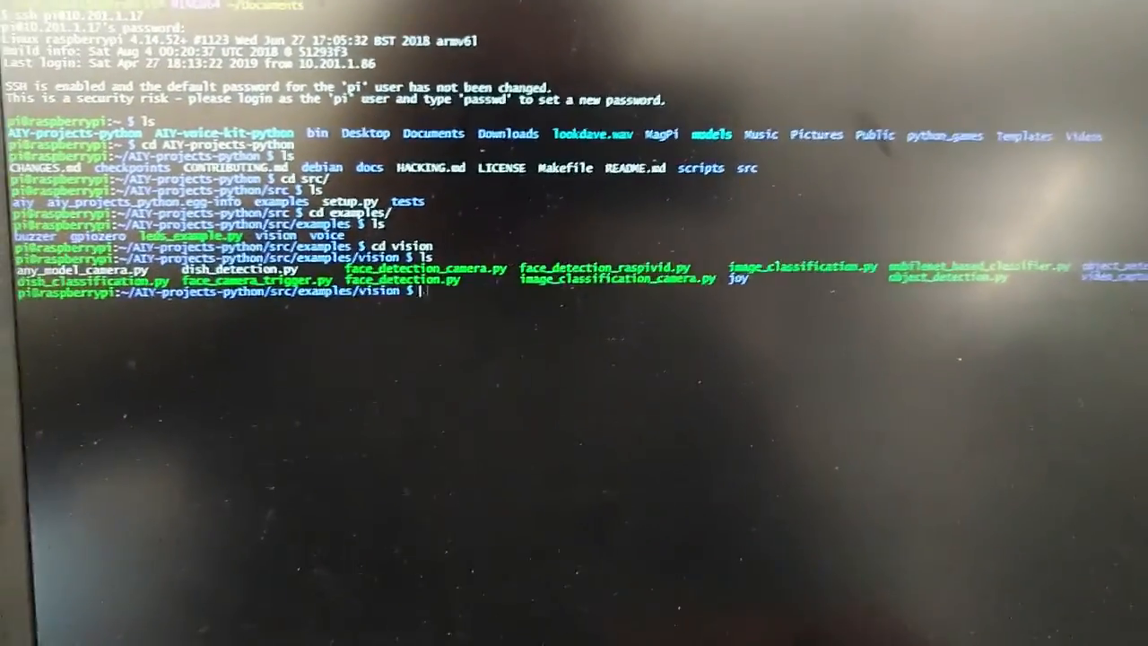
Run ./image_classification_camera.py so it streams camera labels with scores.
text(./im)
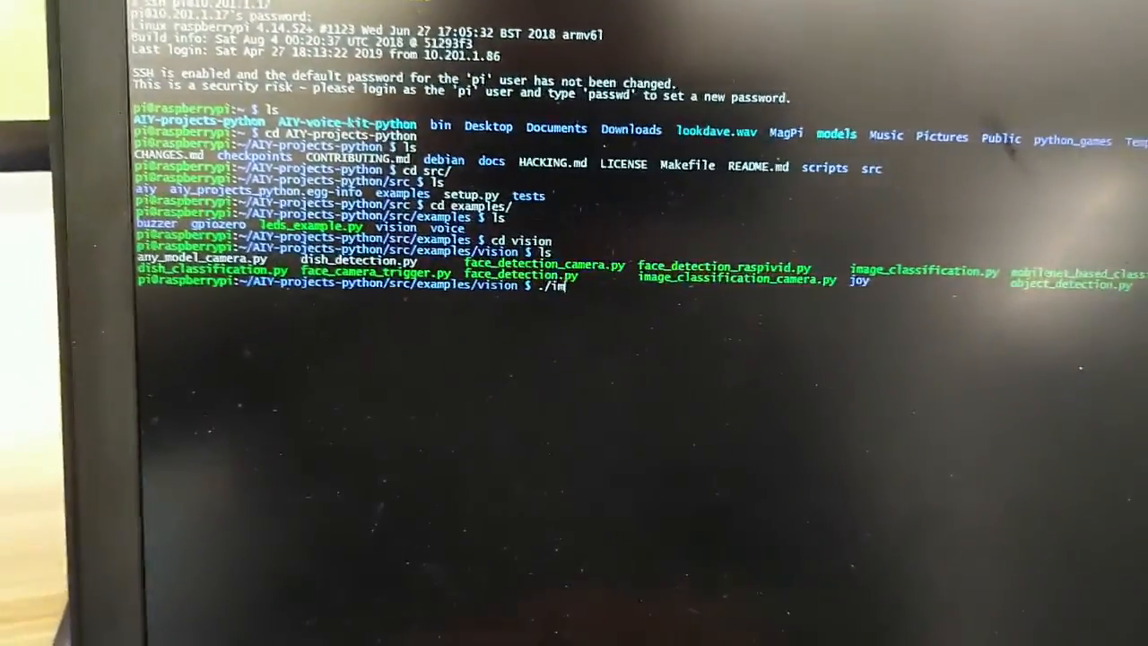
text(age)
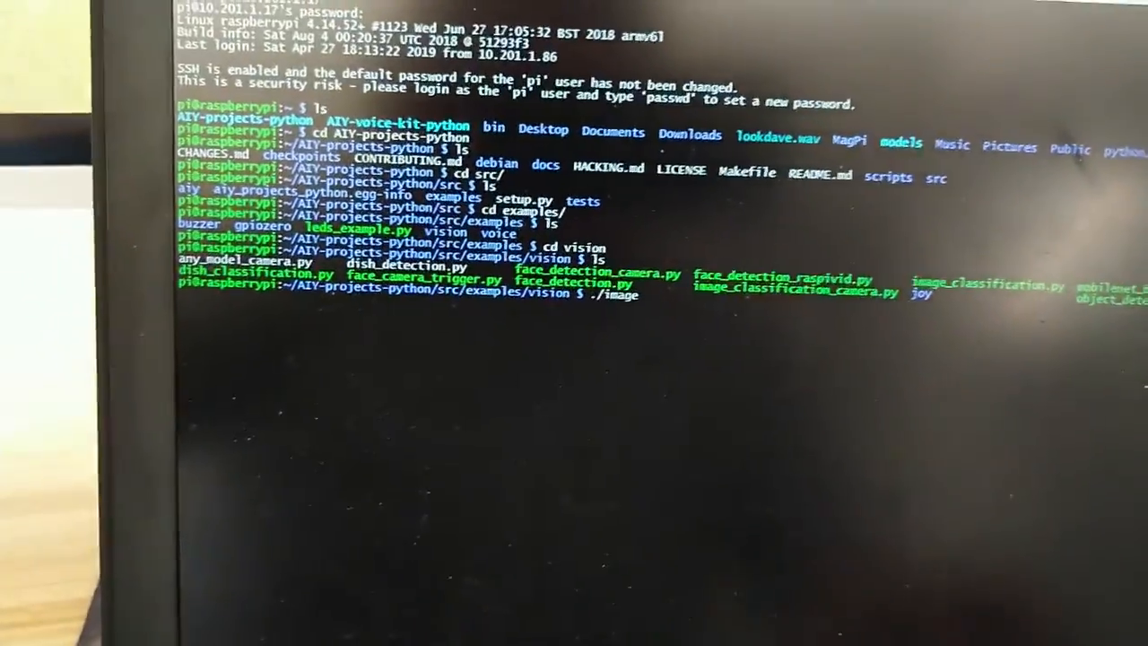
text(_classification)
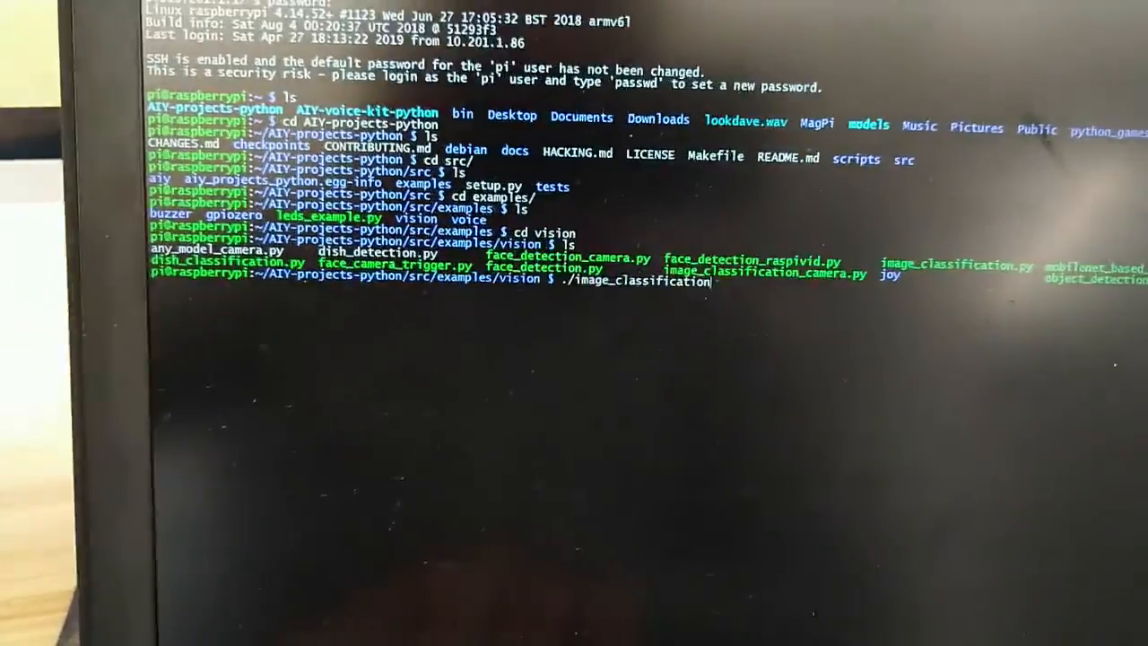
text(_ca)
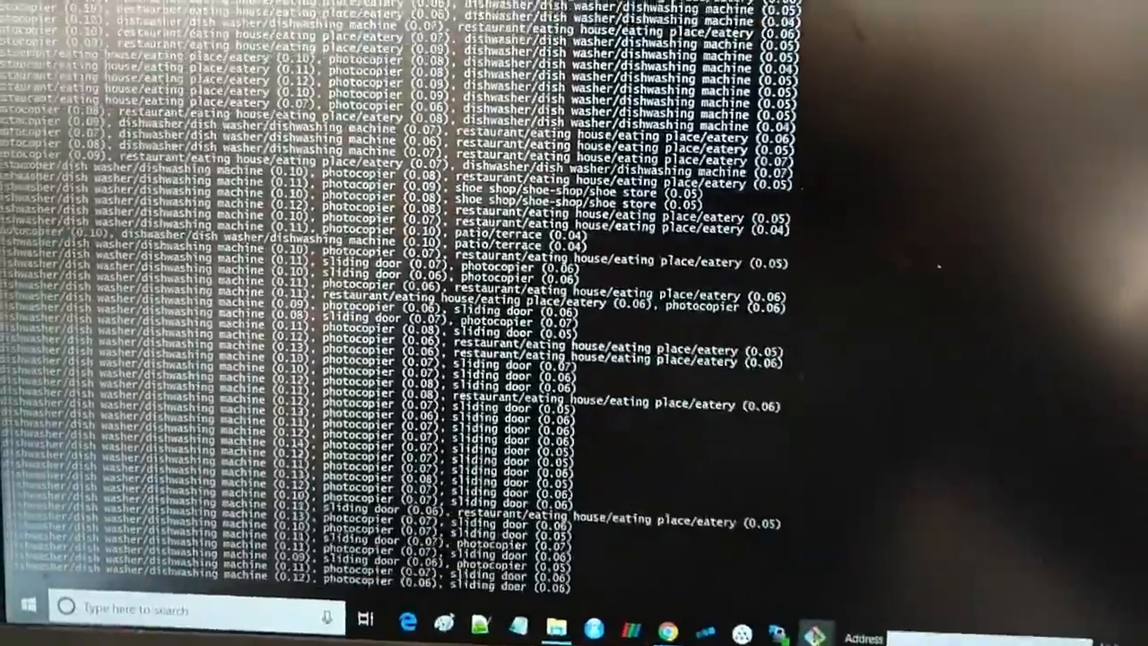
Scroll through the classifier output showing dishwasher, photocopier and sliding door scores.
scroll(down, 3)
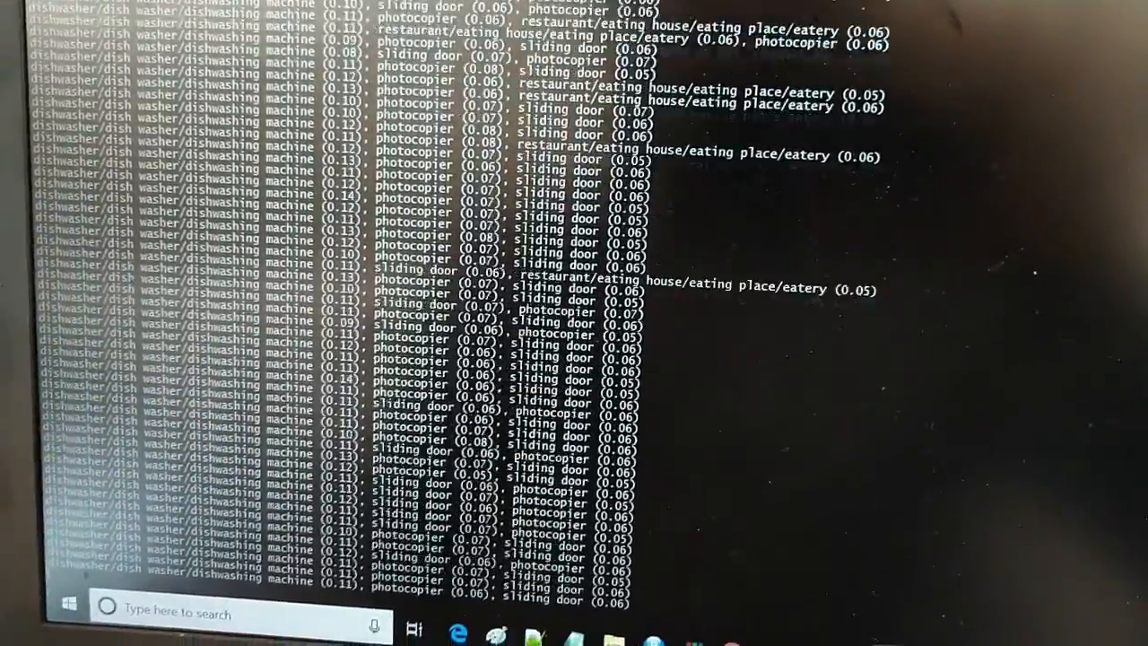
scroll(down, 3)
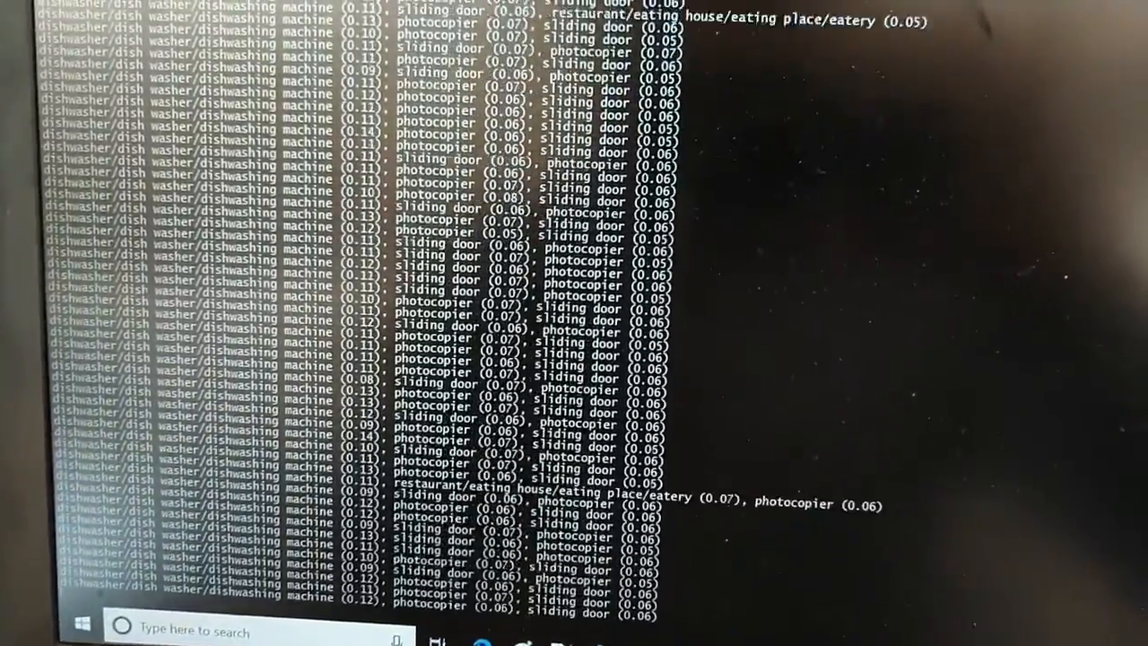